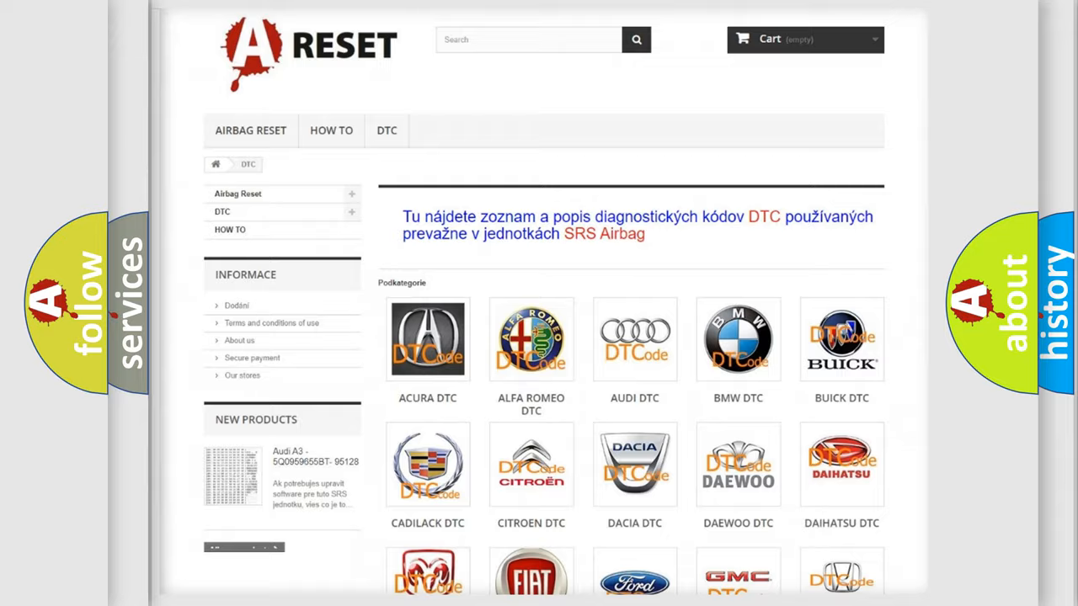
Step: Open the Jeep DTC category and skim its trouble code subcategory grid, returning to the top
{"action": "scroll", "scroll_direction": "down", "scroll_amount": 3}
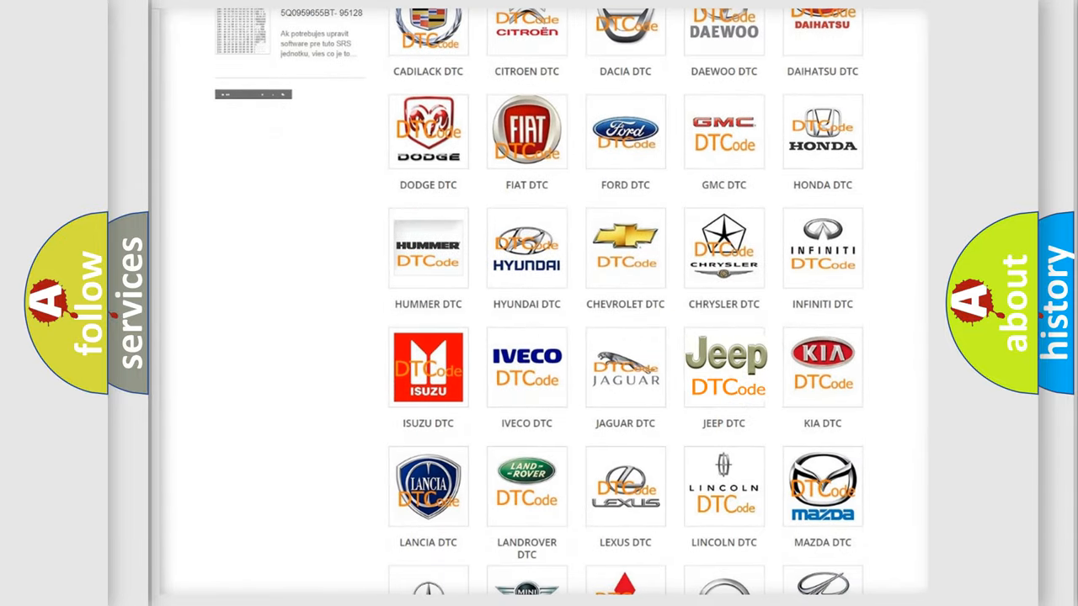
{"action": "left_click", "coordinate": [723, 366]}
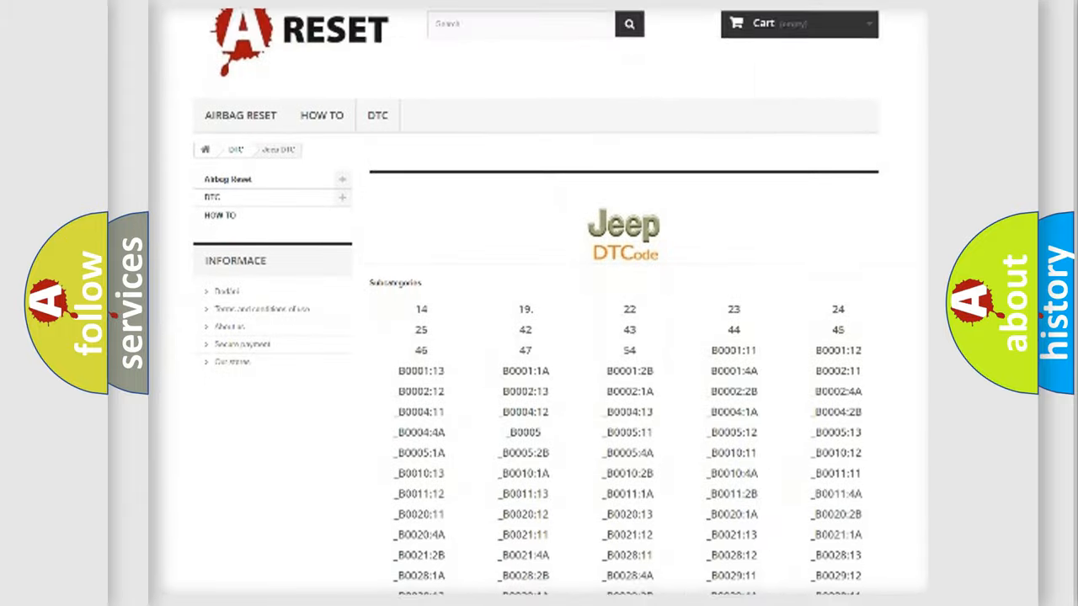
{"action": "scroll", "scroll_direction": "down", "scroll_amount": 3}
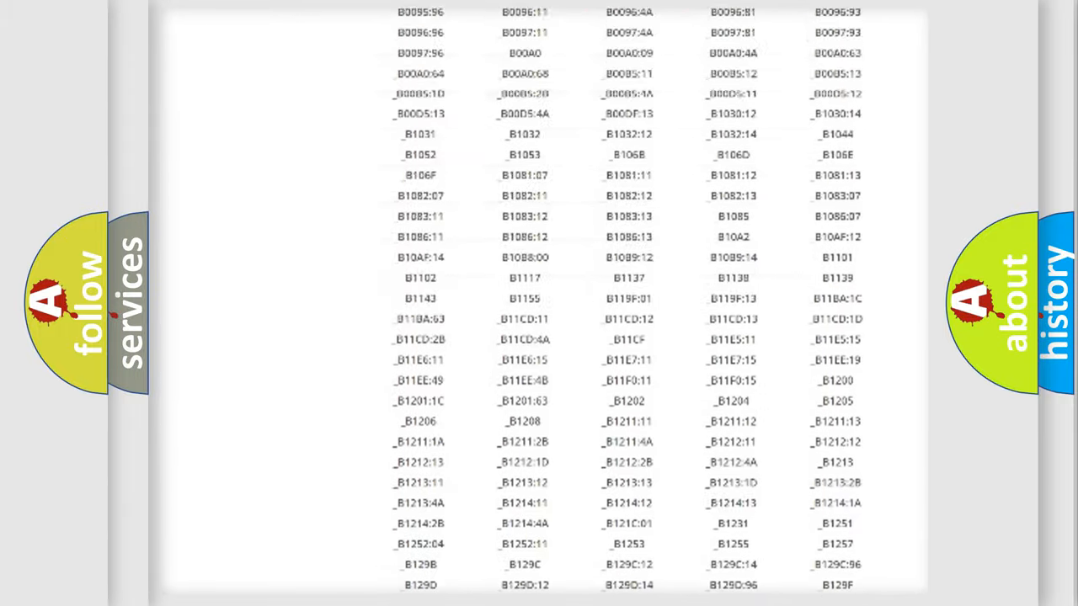
{"action": "scroll", "scroll_direction": "up", "scroll_amount": 3}
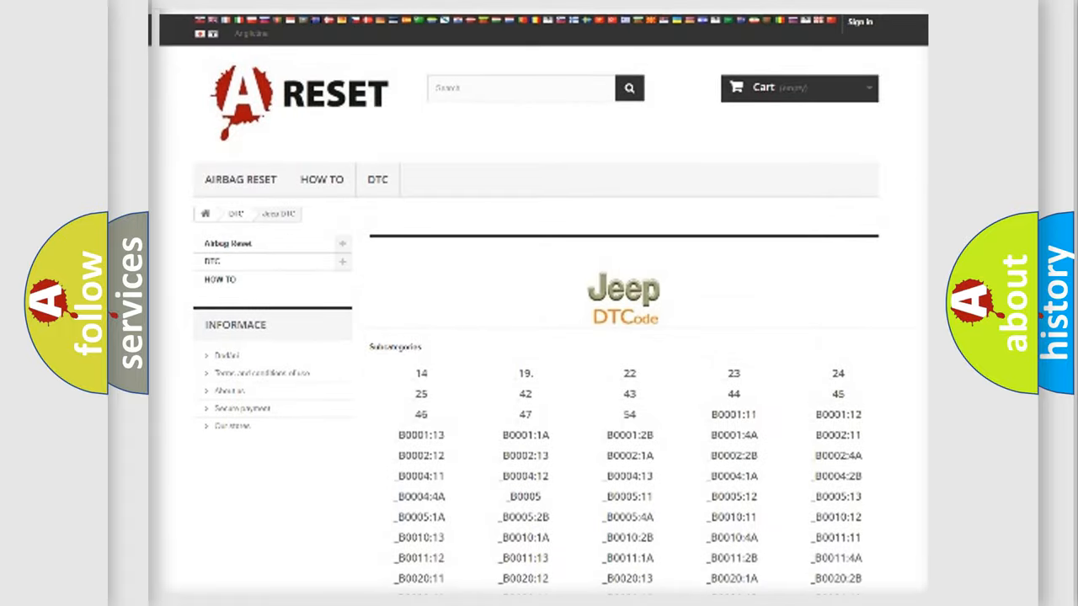